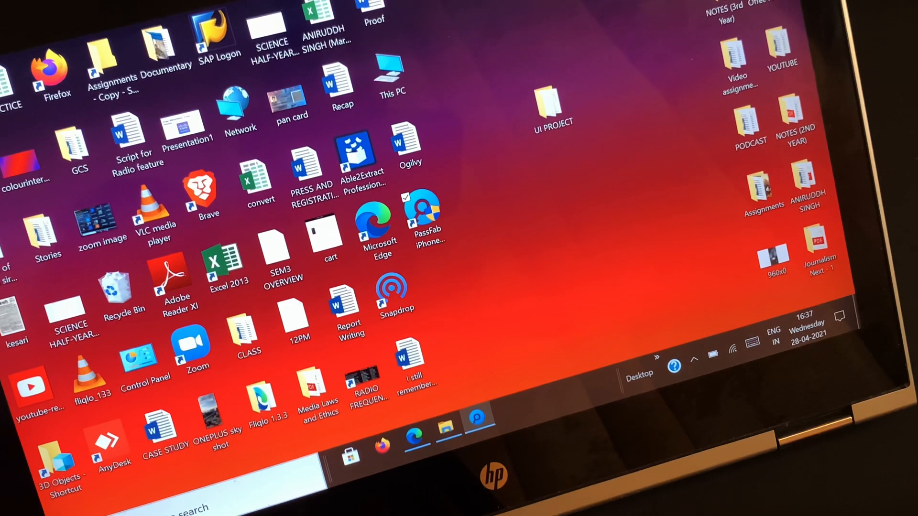
Launch PassFab iPhone Unlocker from its desktop shortcut, reaching the Unlock Apple ID page
{"action": "double_click", "coordinate": [424, 211]}
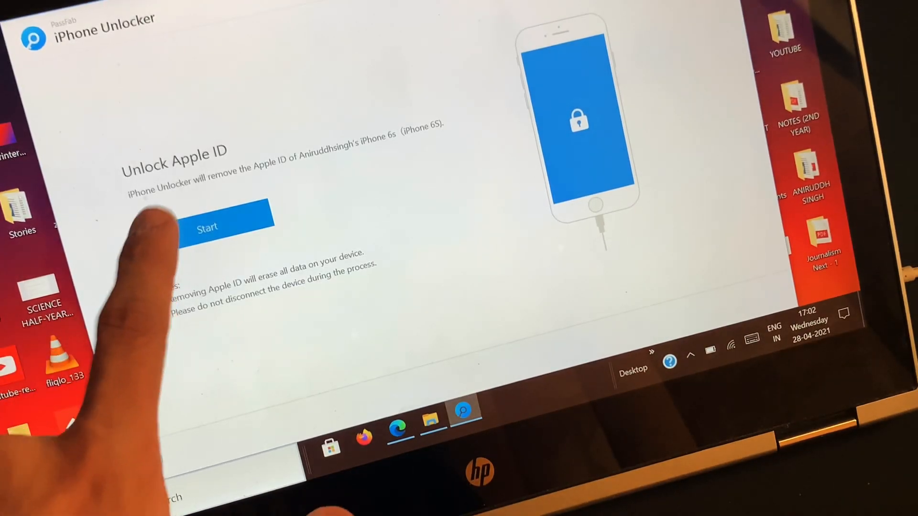
Start Apple ID removal and confirm two-factor authentication is enabled
{"action": "left_click", "coordinate": [207, 227]}
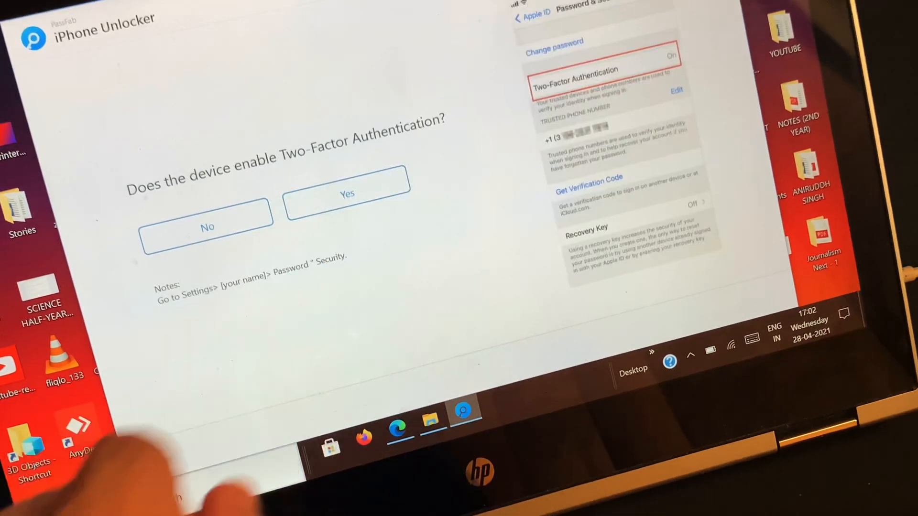
{"action": "left_click", "coordinate": [346, 193]}
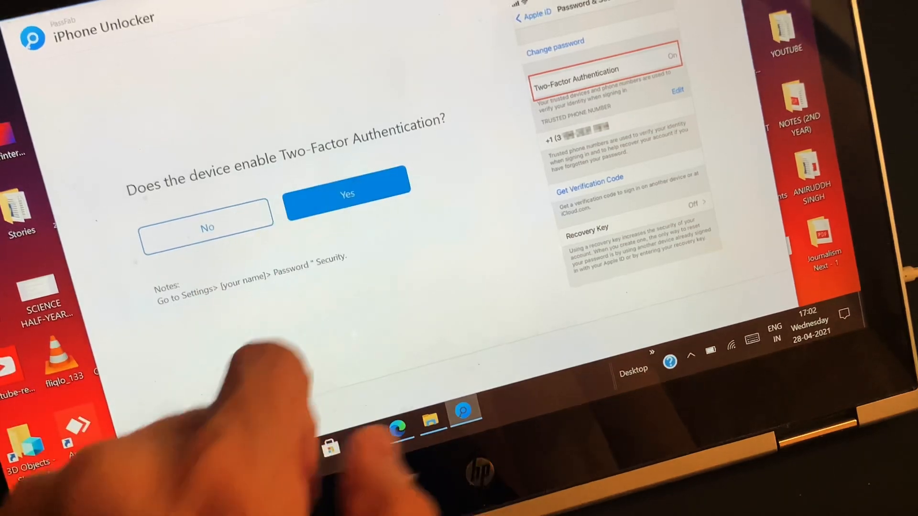
{"action": "left_click", "coordinate": [347, 194]}
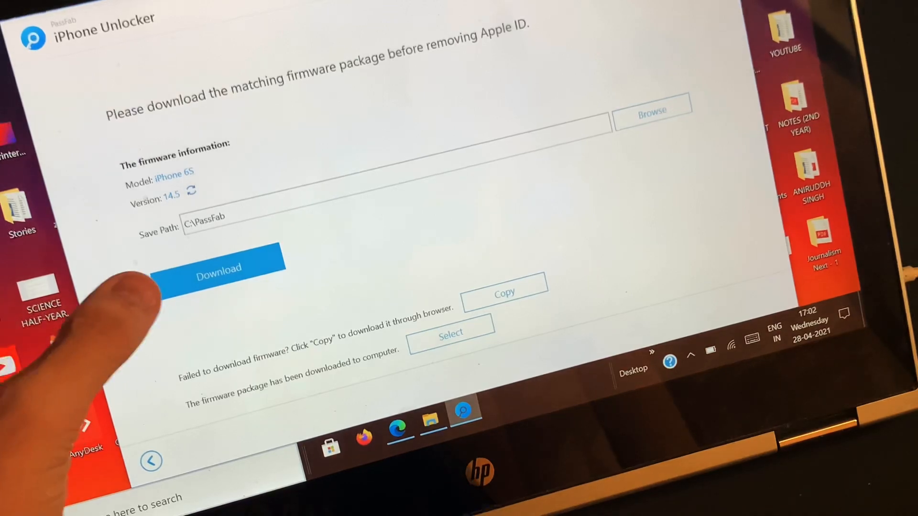
Download the iPhone 6S 14.5 firmware to C:\PassFab and start unlocking
{"action": "left_click", "coordinate": [219, 267]}
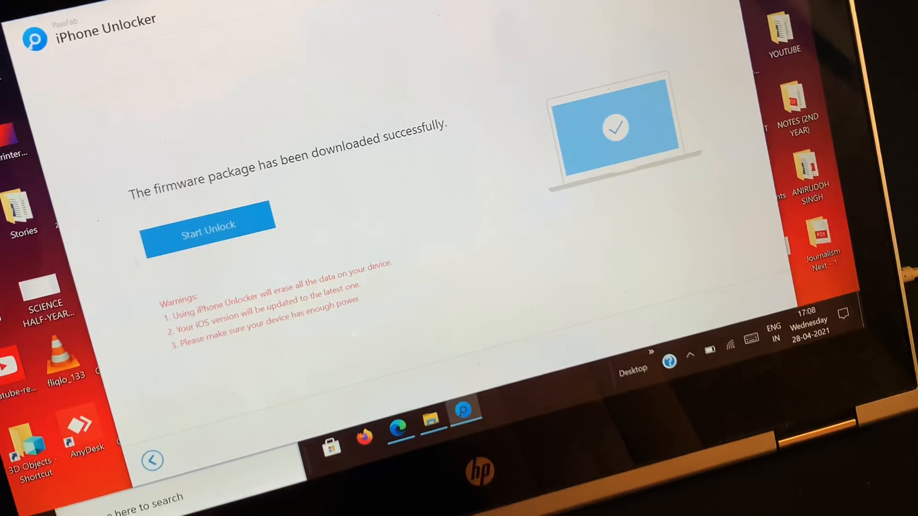
{"action": "left_click", "coordinate": [208, 230]}
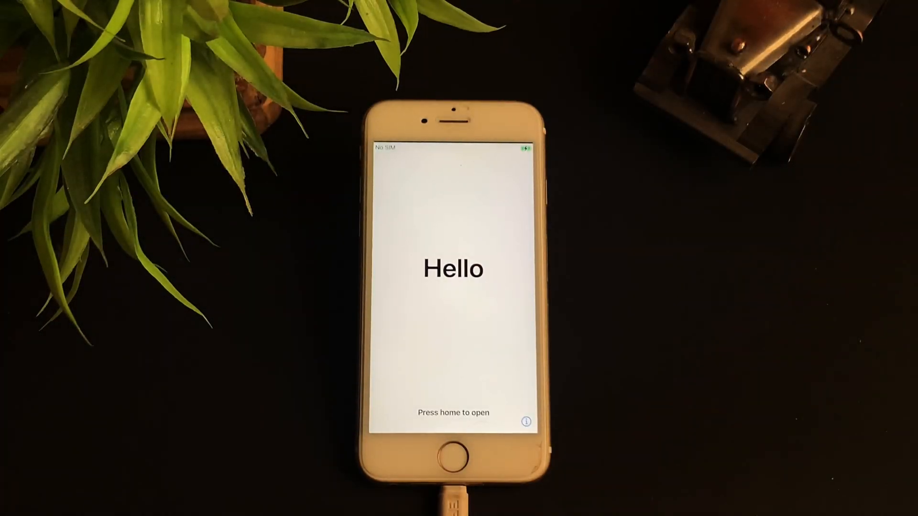
Press Home on the iPhone's Hello screen to begin setup
{"action": "key", "text": "home"}
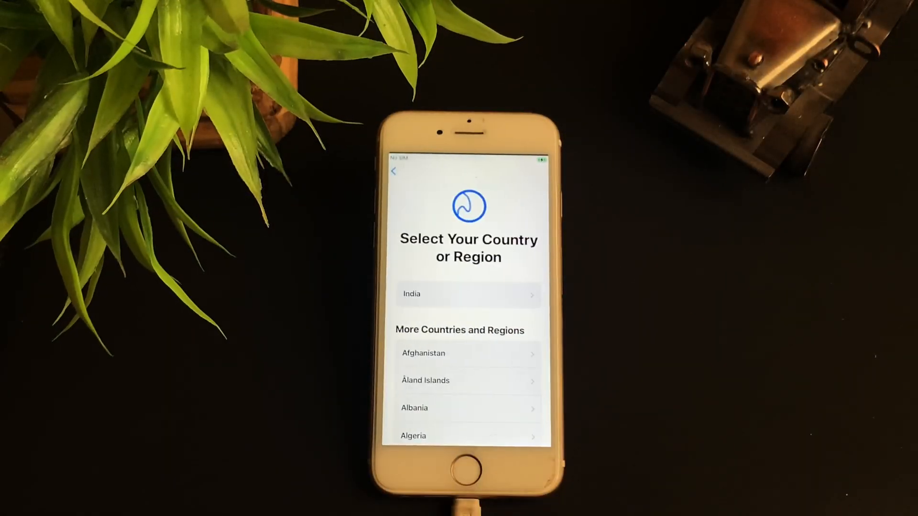